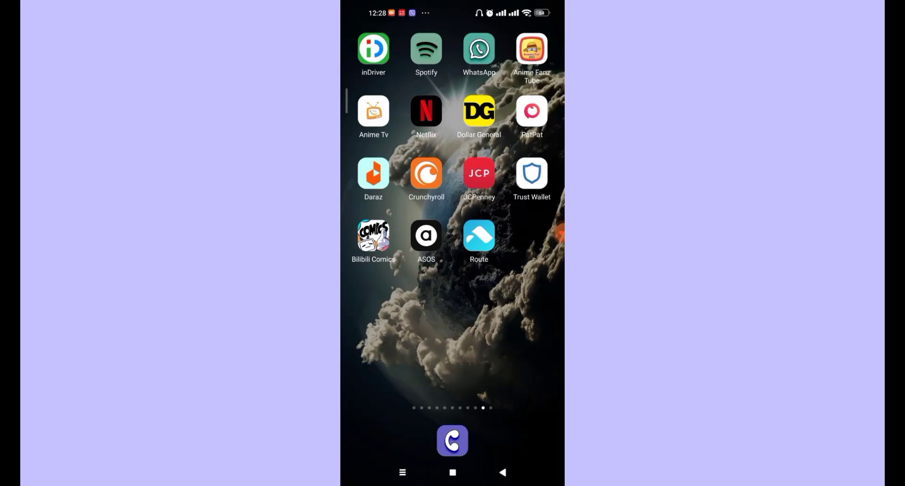
Launch Bilibili Comics from the home screen to reach its featured comics page
{"action": "left_click", "coordinate": [452, 442]}
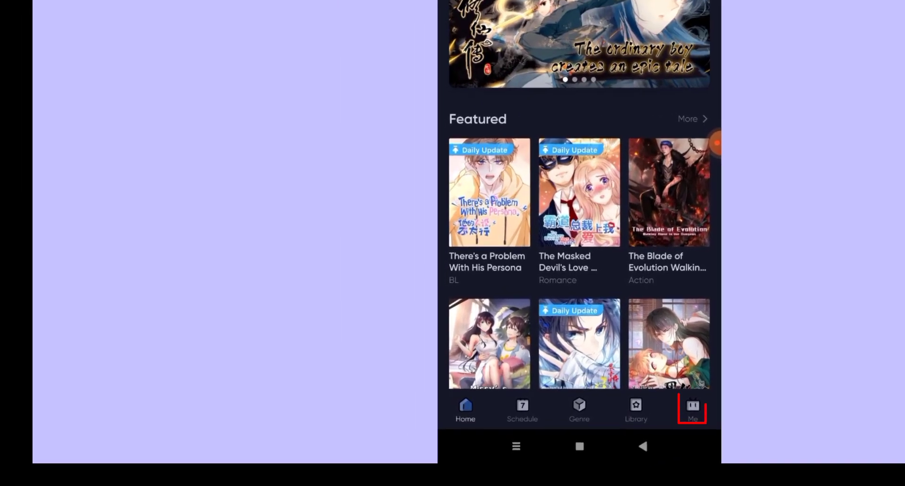
Switch to the Me tab, showing the login prompt with no account signed in
{"action": "left_click", "coordinate": [692, 412]}
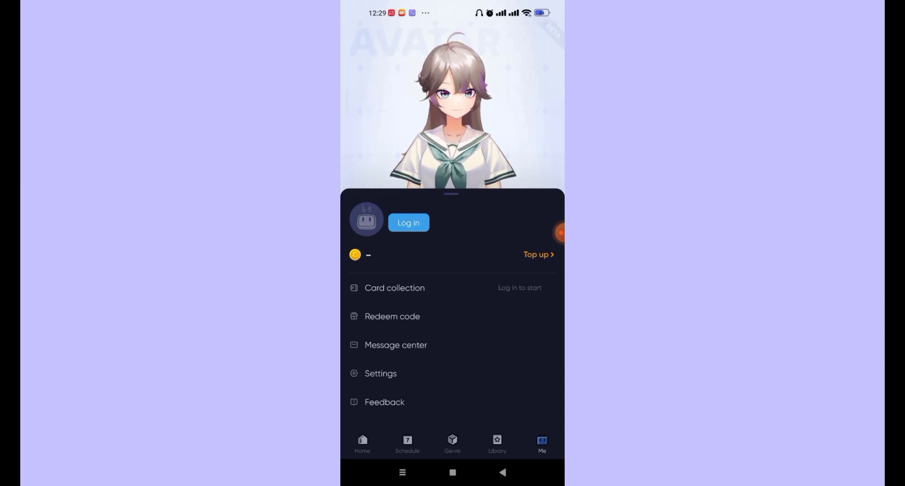
Tap Log in on the Me page to show Facebook, Google and email options
{"action": "left_click", "coordinate": [409, 222]}
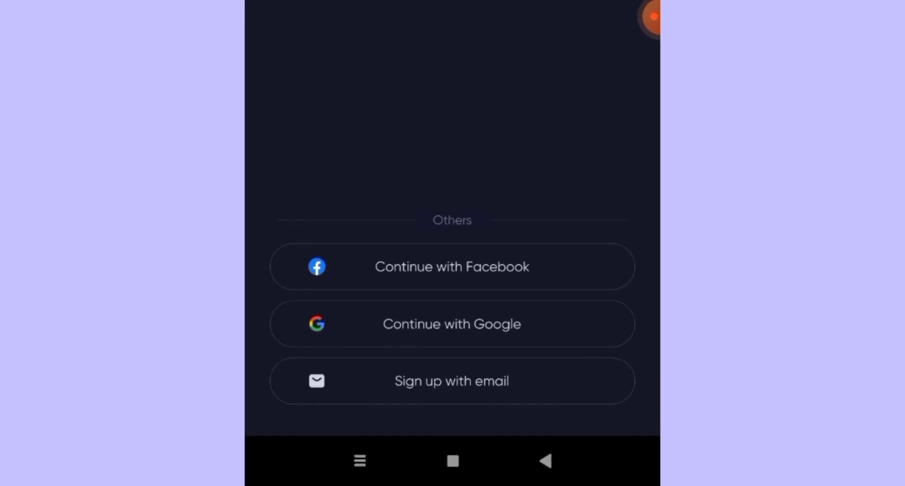
Choose email sign-up, fill in email and password, and agree to the Terms and Privacy Policy
{"action": "left_click", "coordinate": [451, 381]}
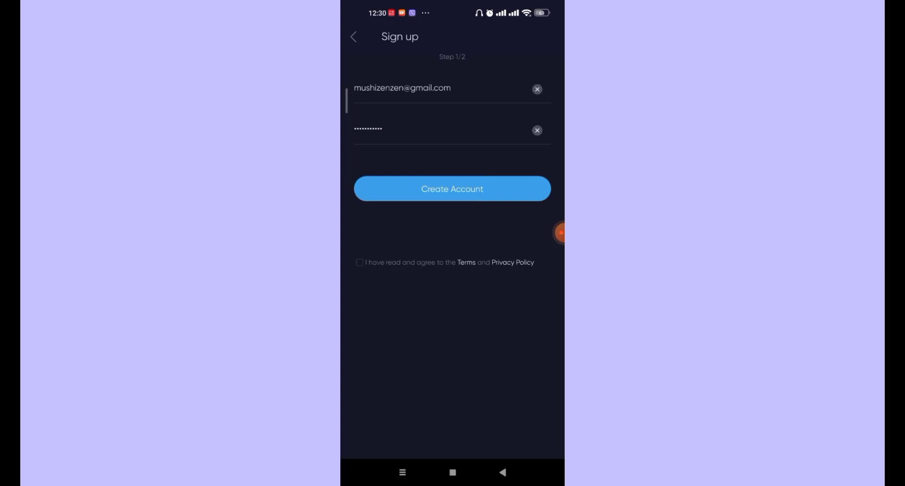
{"action": "left_click", "coordinate": [360, 267]}
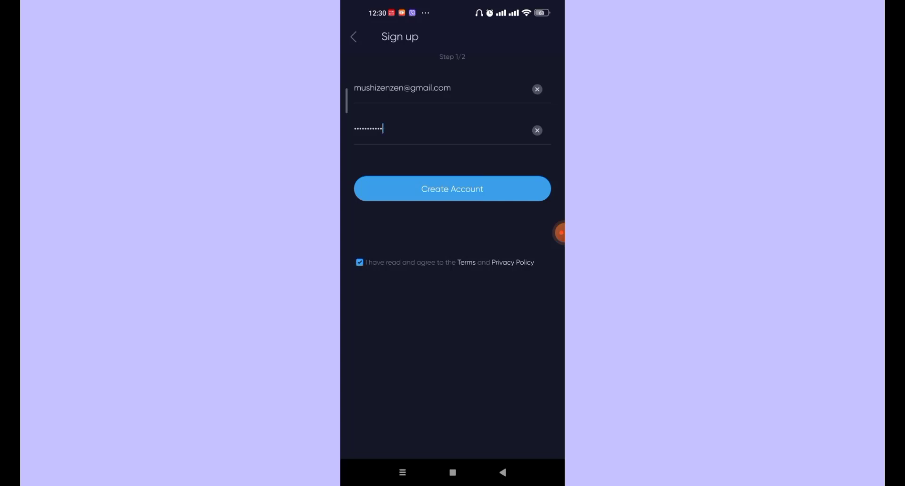
Create the account, leaving the Me page signed in with a username and 0 coins
{"action": "left_click", "coordinate": [452, 189]}
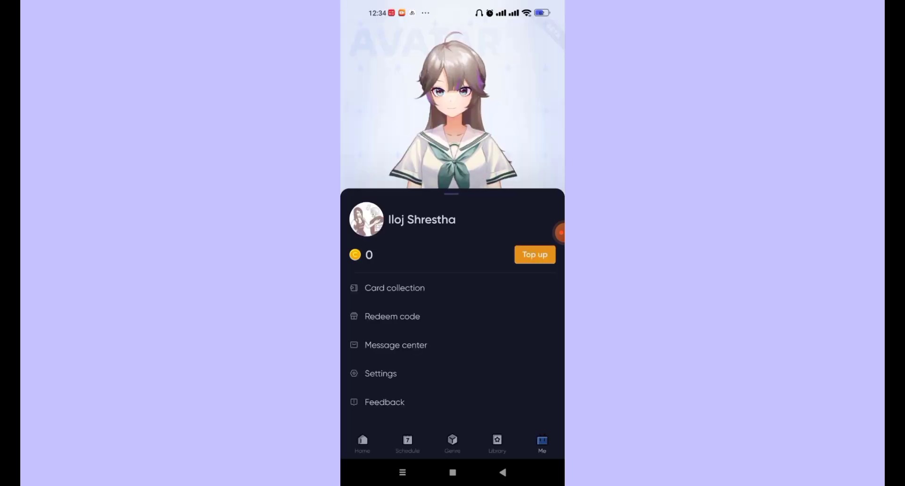